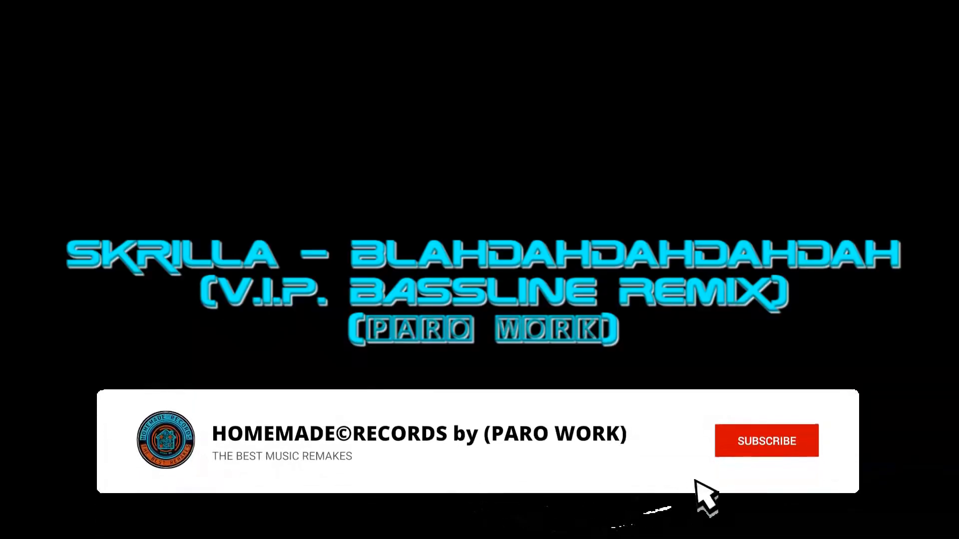
click(766, 440)
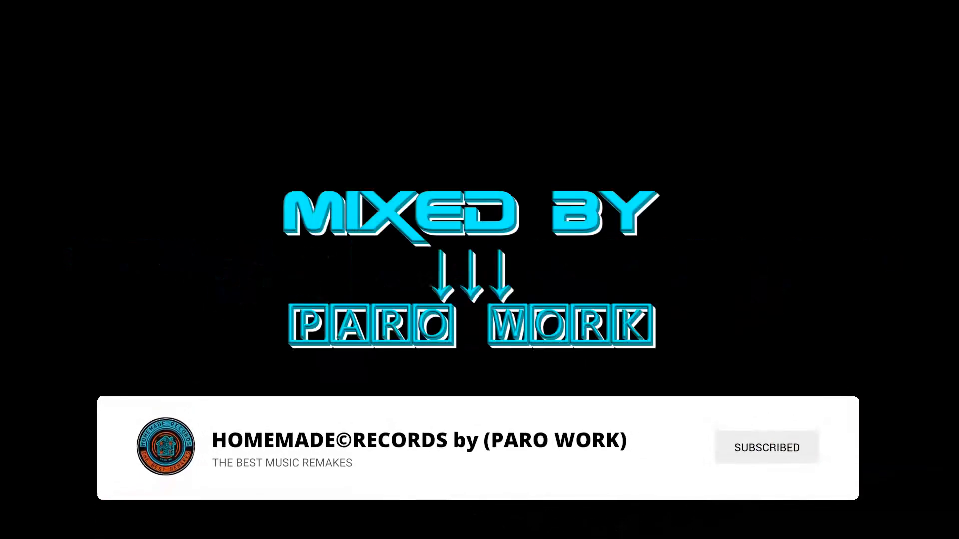